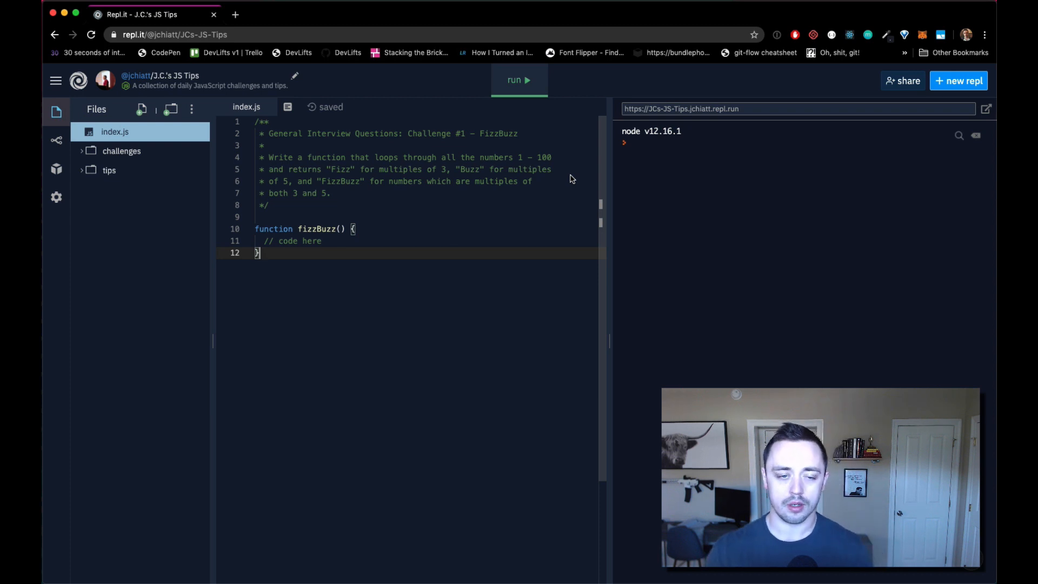
pyautogui.moveTo(474, 196)
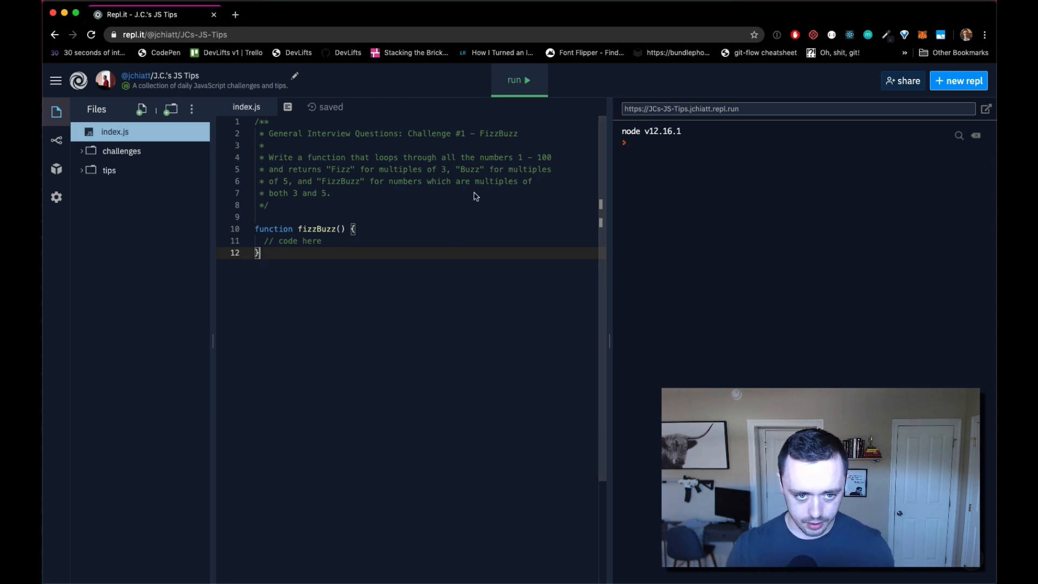
# Add a fizzBuzz(); call on a new line below the function stub
pyautogui.write('\\\\')
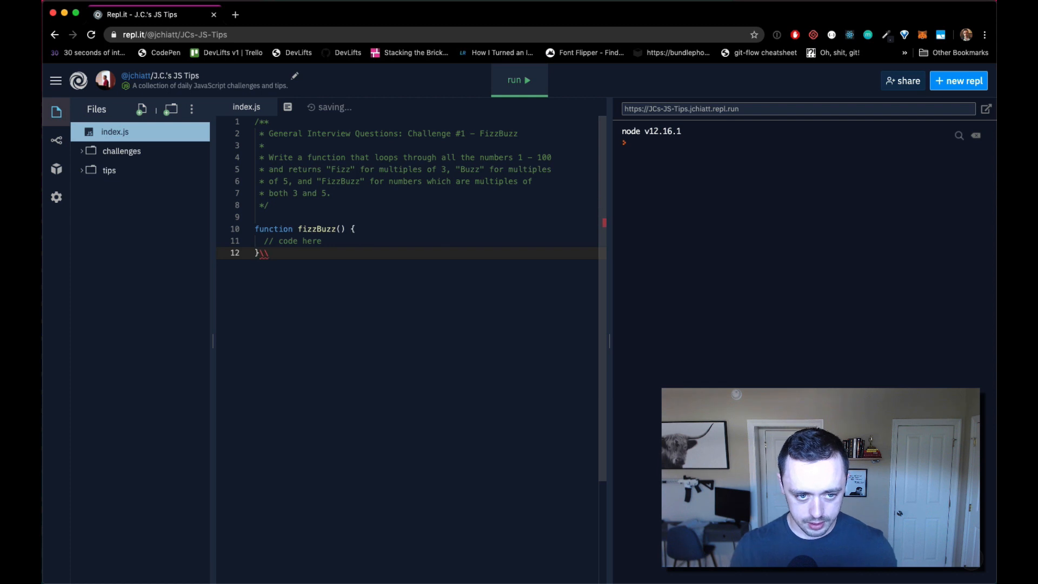
pyautogui.write('fizzBuzz();')
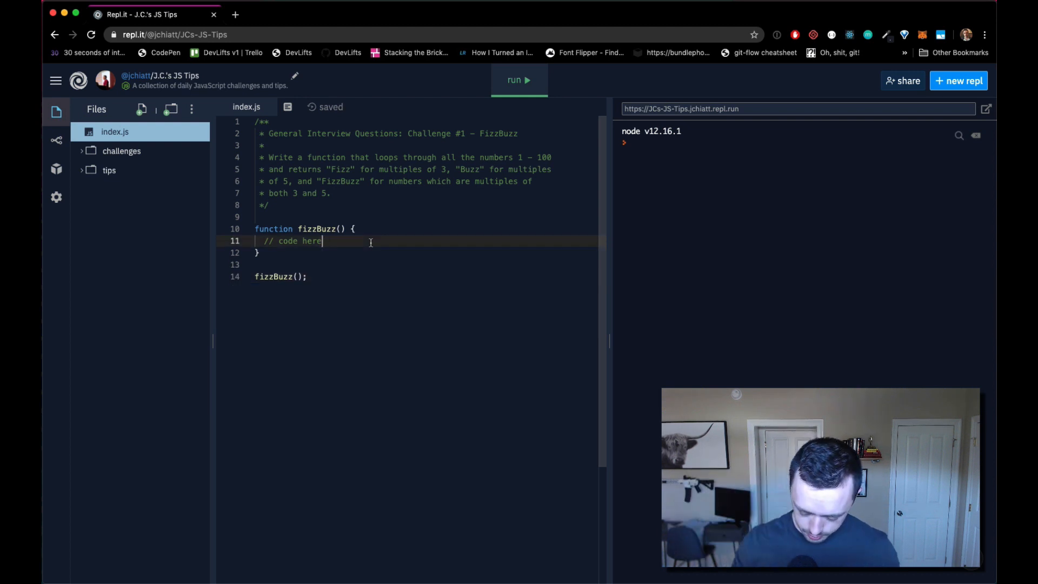
# Replace the // code here comment with a for loop from i = 1 to i < 101 logging i
pyautogui.doubleClick(288, 240)
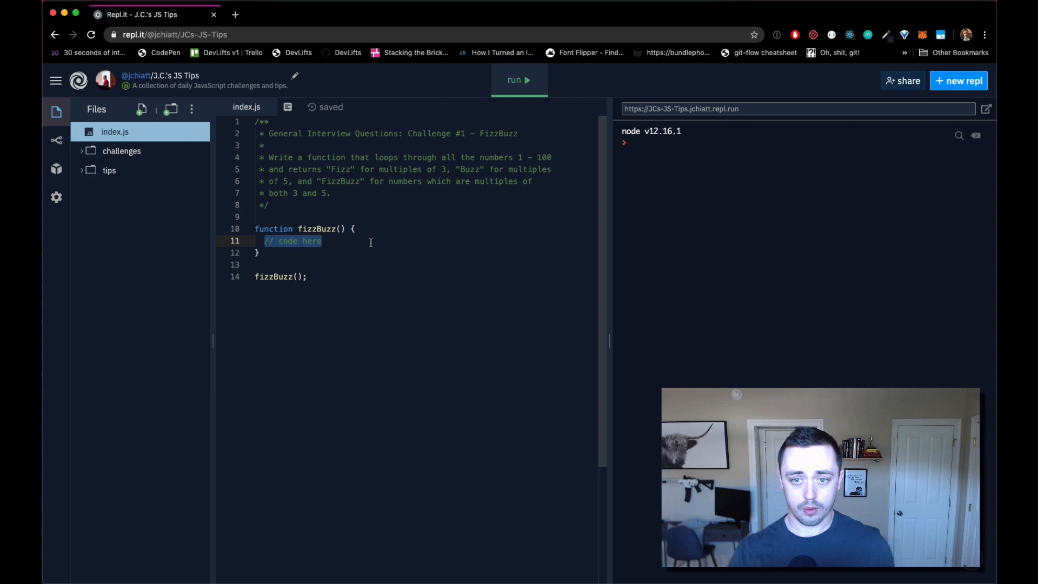
pyautogui.write('for (let i')
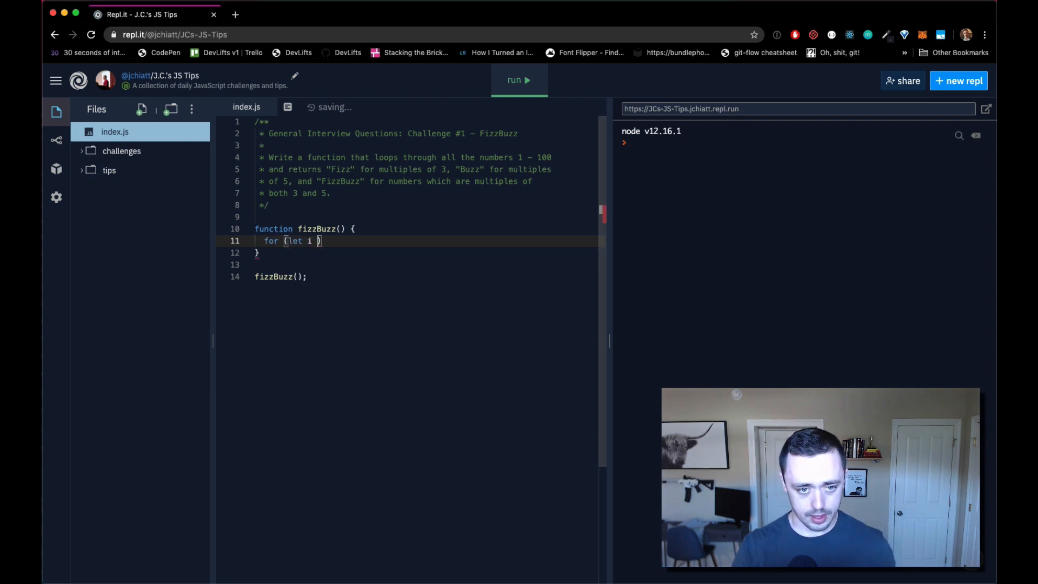
pyautogui.write('= 1')
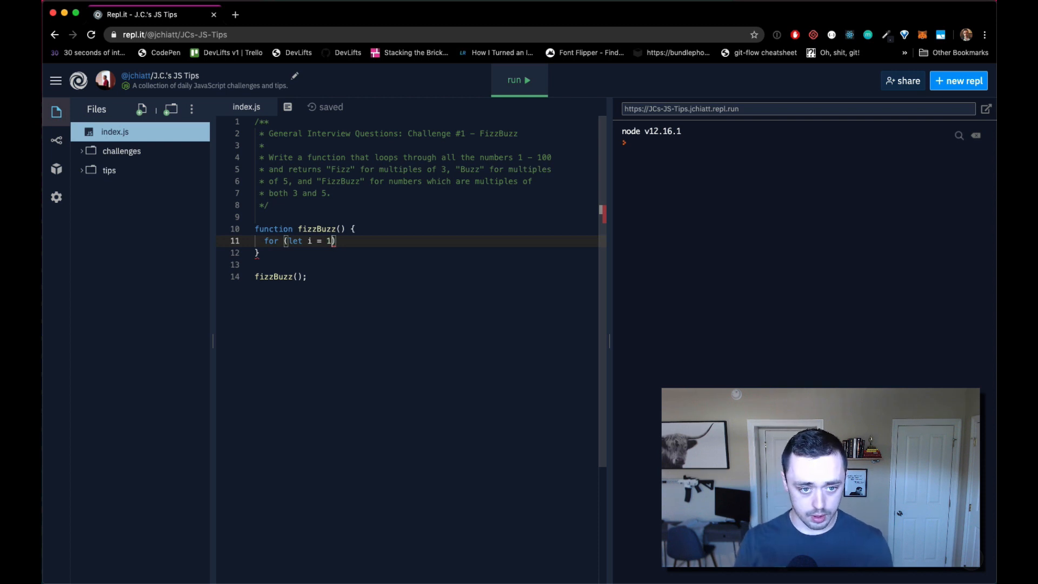
pyautogui.write('; i <')
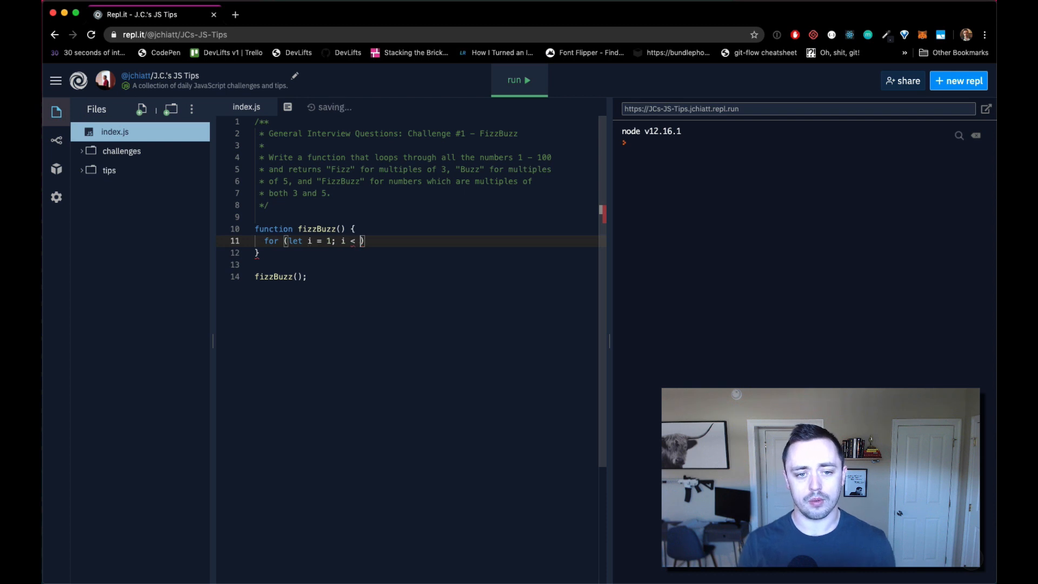
pyautogui.write('101; i')
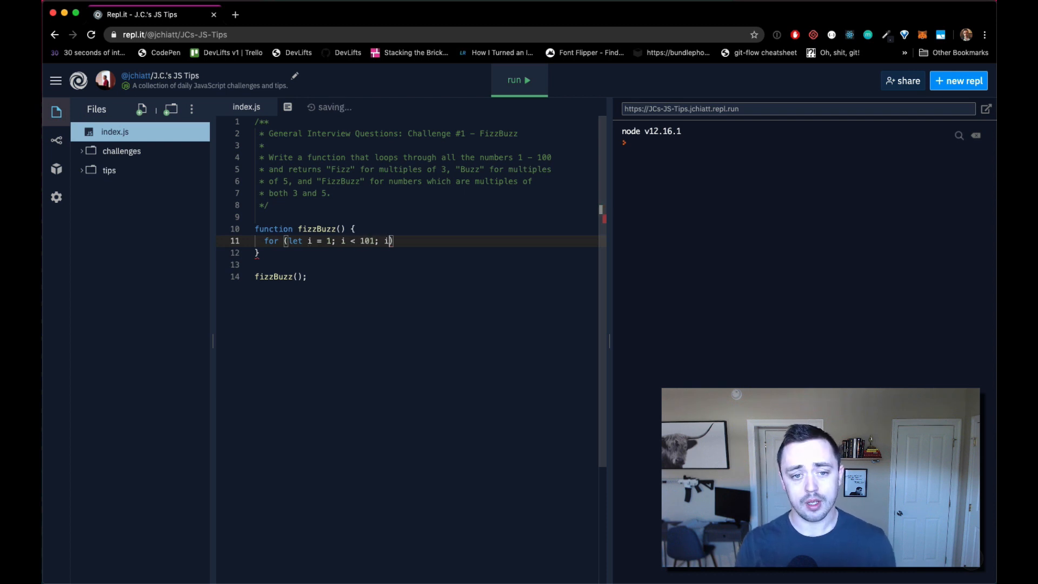
pyautogui.write('++)')
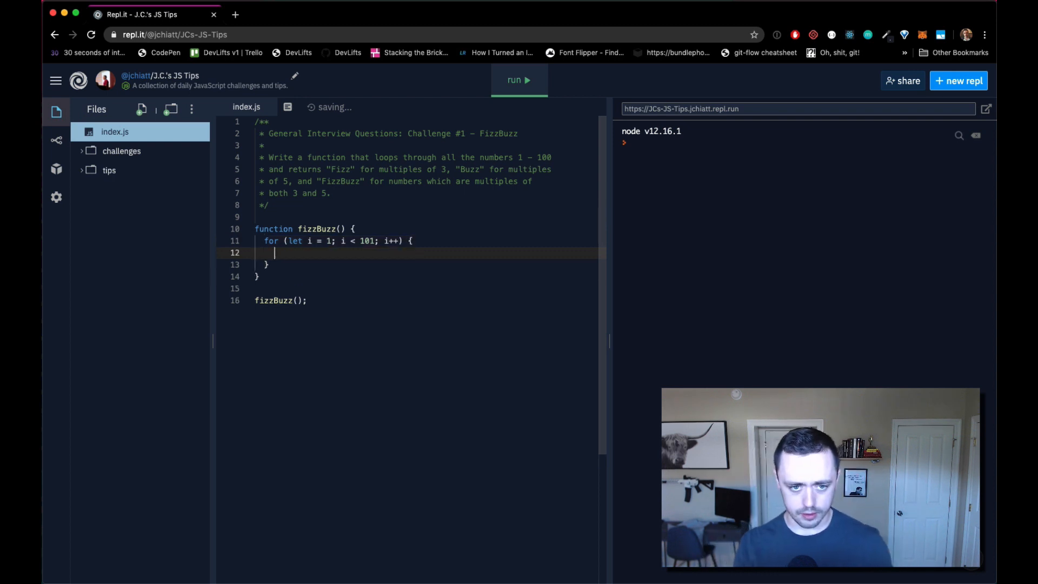
pyautogui.write('console.')
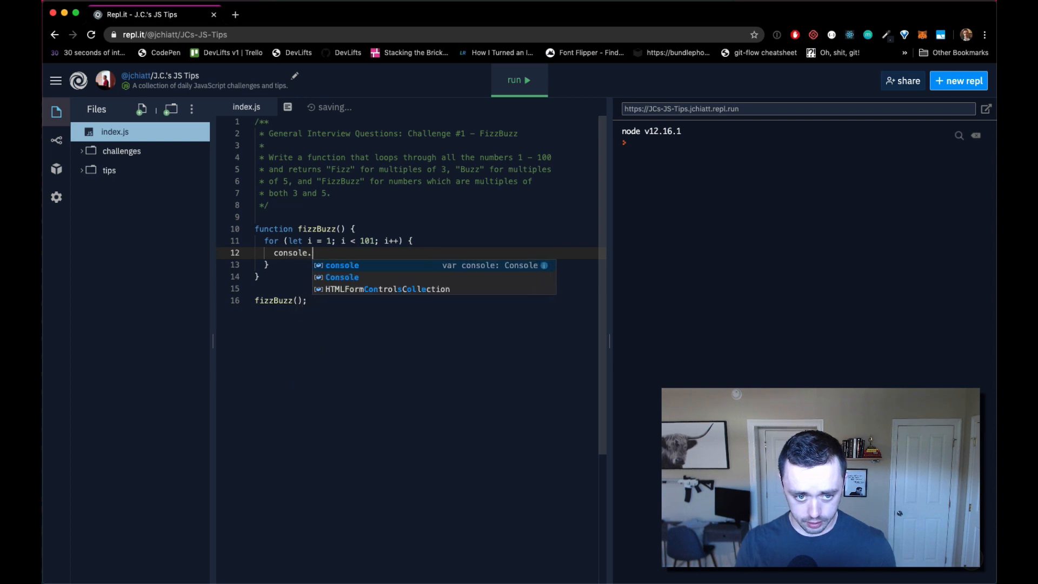
pyautogui.write('log(i);')
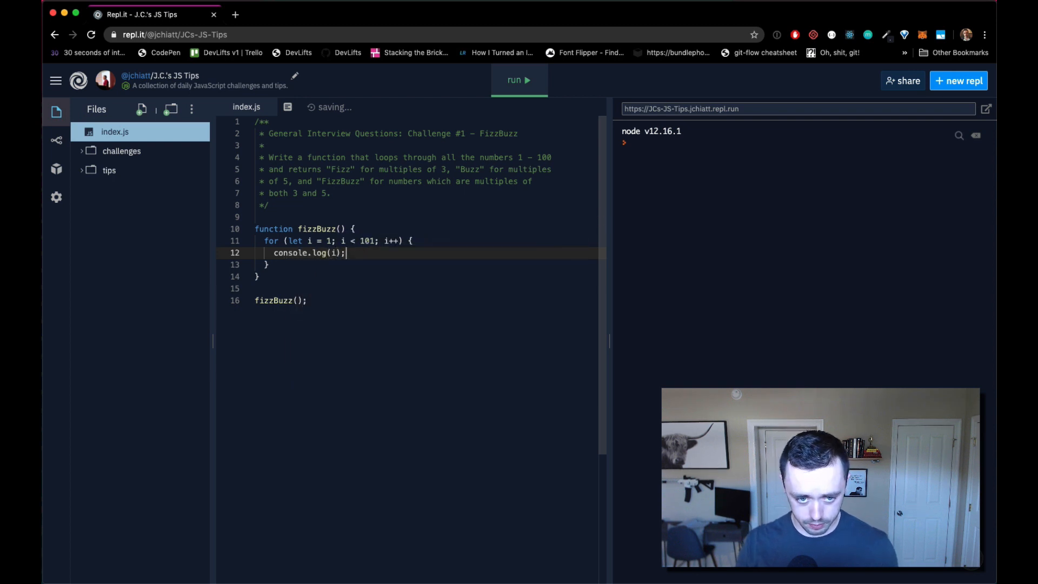
# Run the code to print 1 through 100, then open a new line above console.log(i)
pyautogui.click(519, 80)
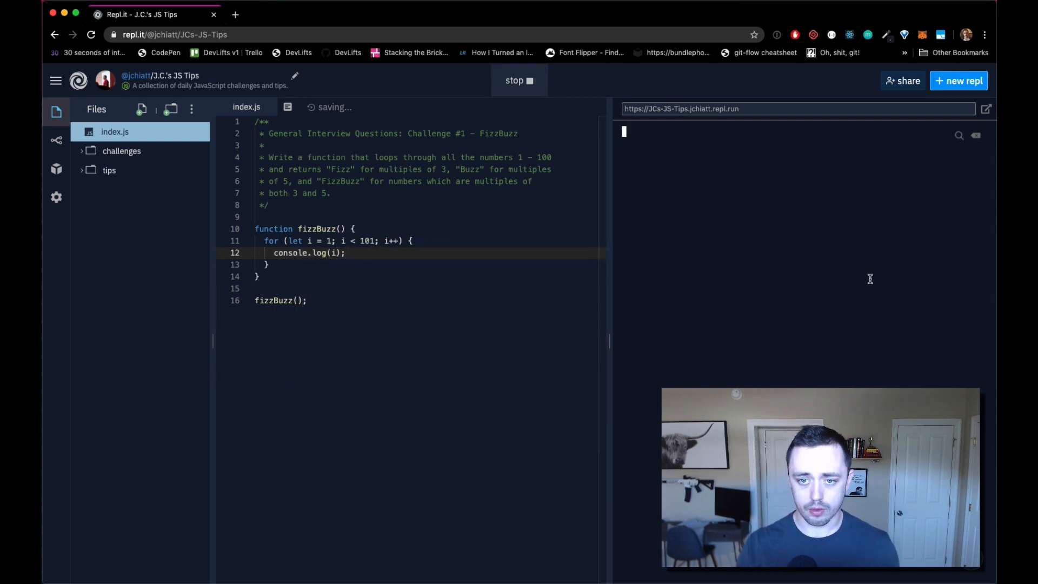
pyautogui.click(519, 80)
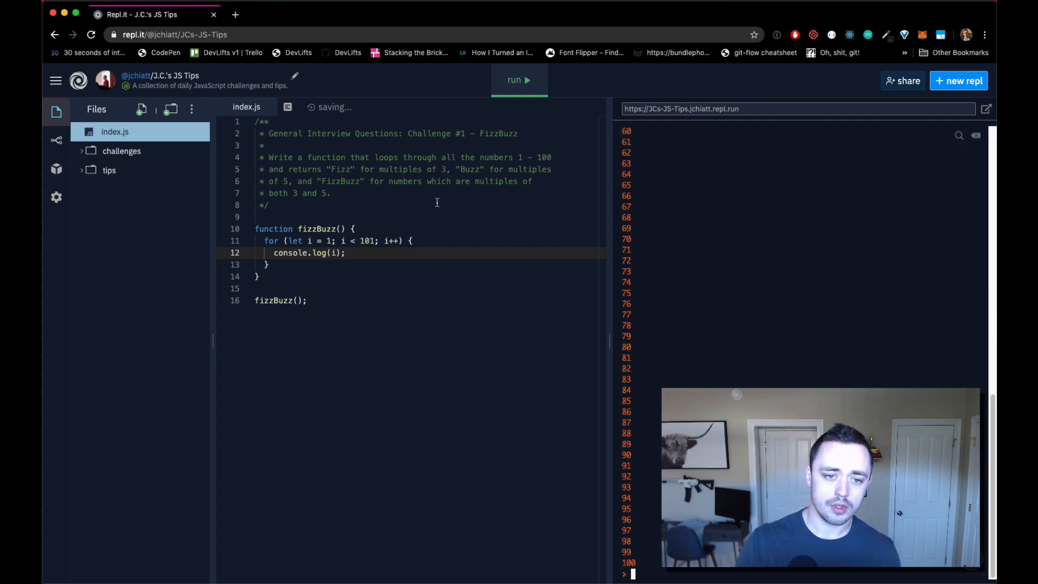
pyautogui.press('Return')
pyautogui.write('if (')
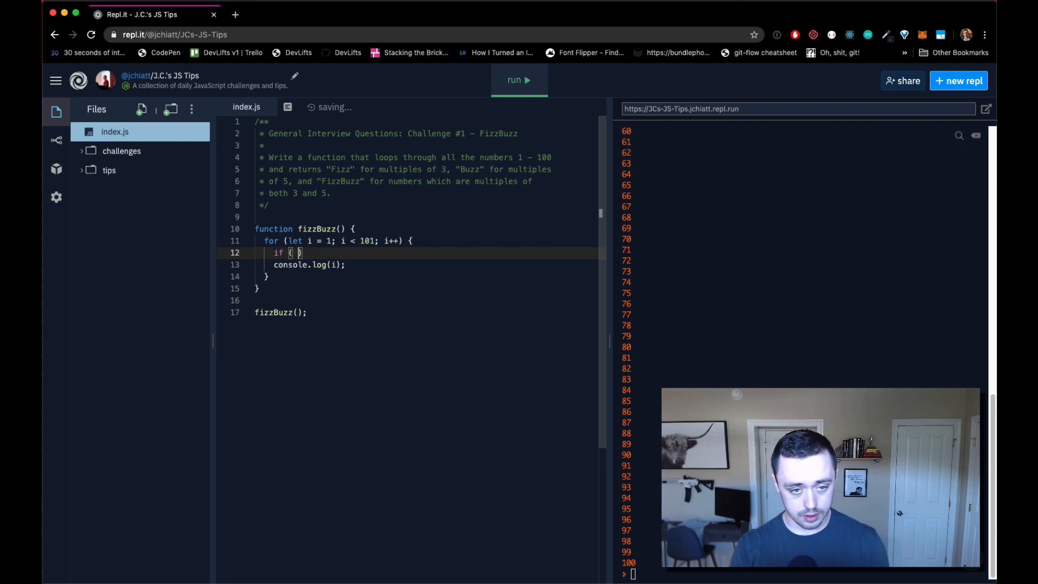
# Add an if branch logging 'Fizz' when i % 3 === 0
pyautogui.write('i')
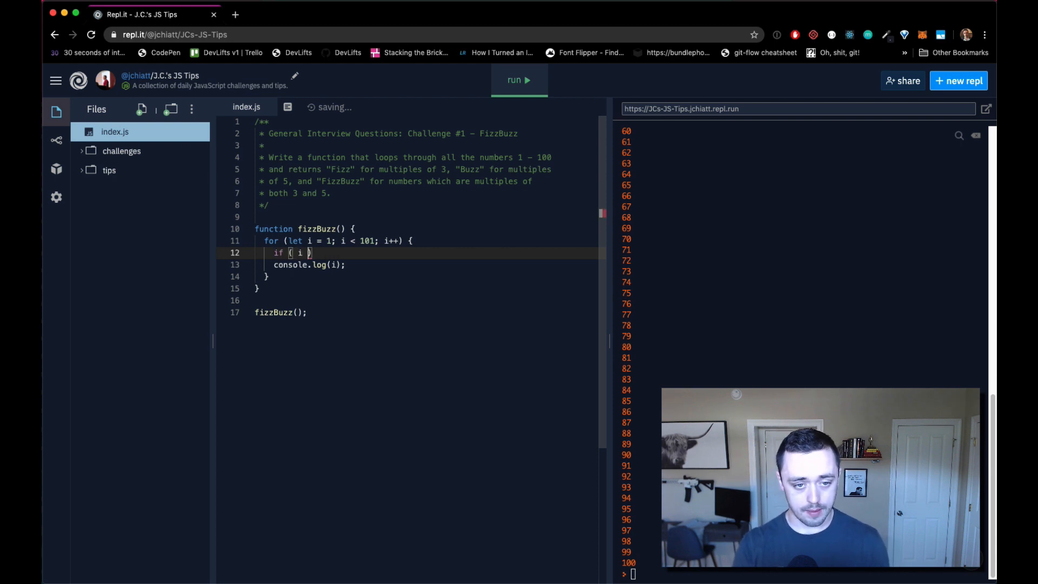
pyautogui.write('% 3 === 0')
pyautogui.write('console.log(')
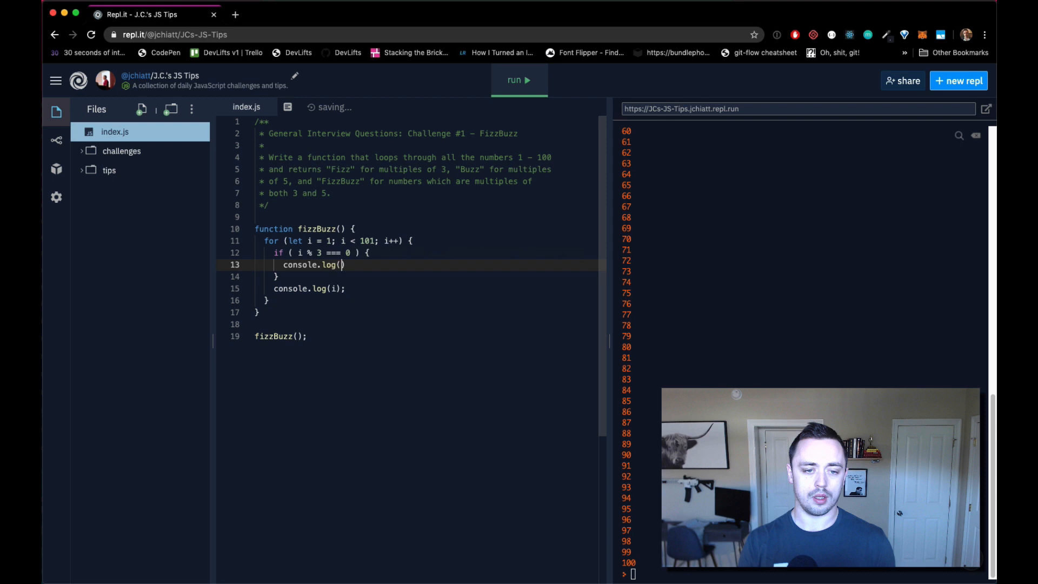
pyautogui.write("'Fizz'")
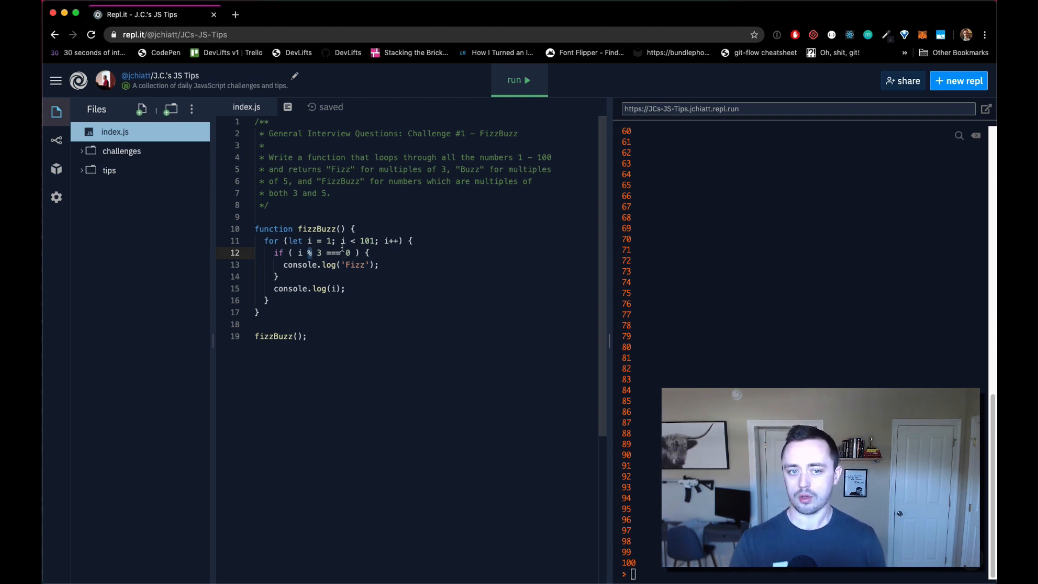
# Add an else-if logging 'Buzz' for i % 5 === 0, with console.log(i) in else
pyautogui.click(355, 265)
pyautogui.write(' else if ( i % ')
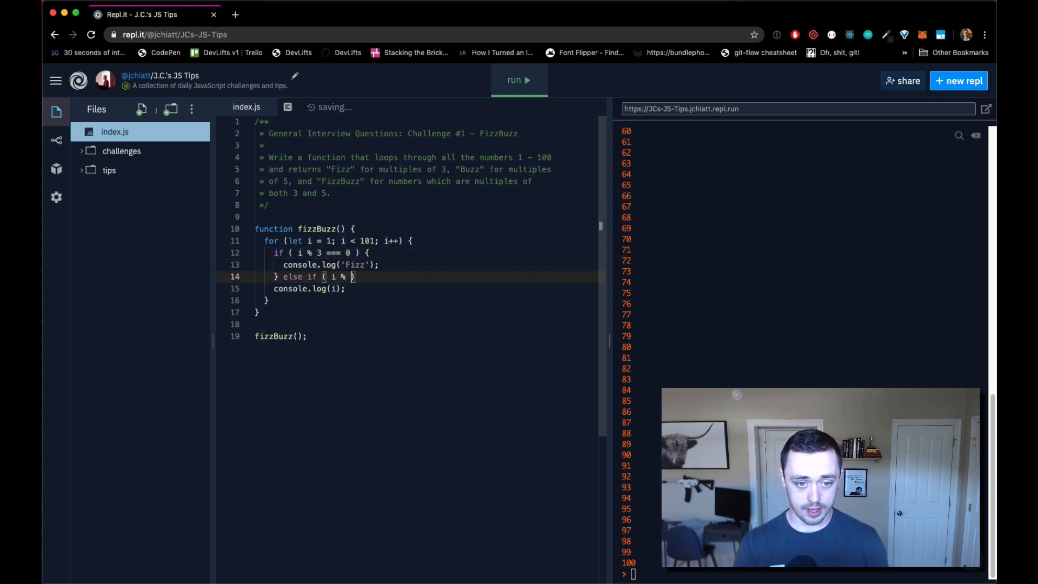
pyautogui.write('5 === 0)')
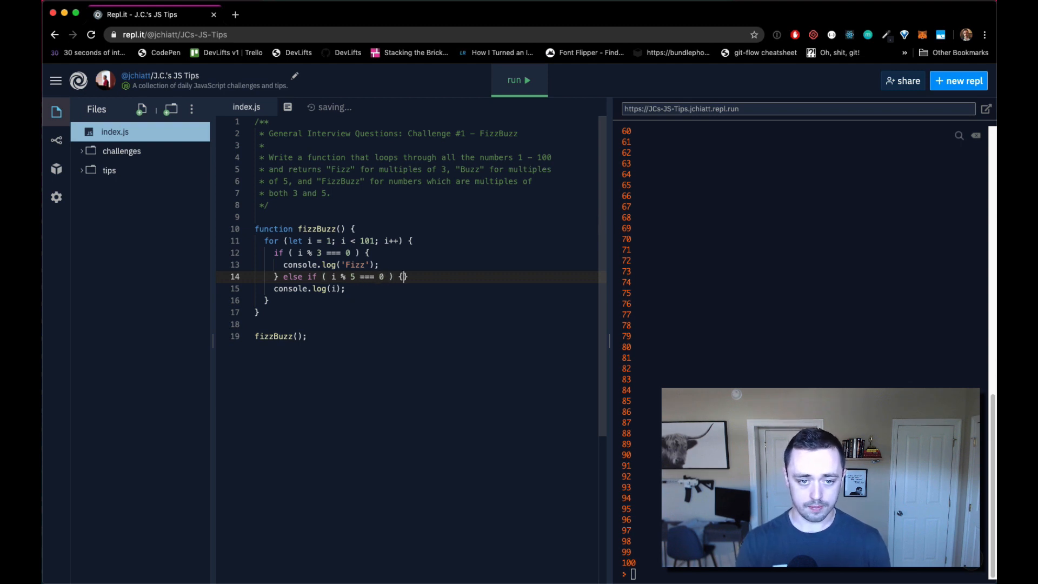
pyautogui.write('consoe')
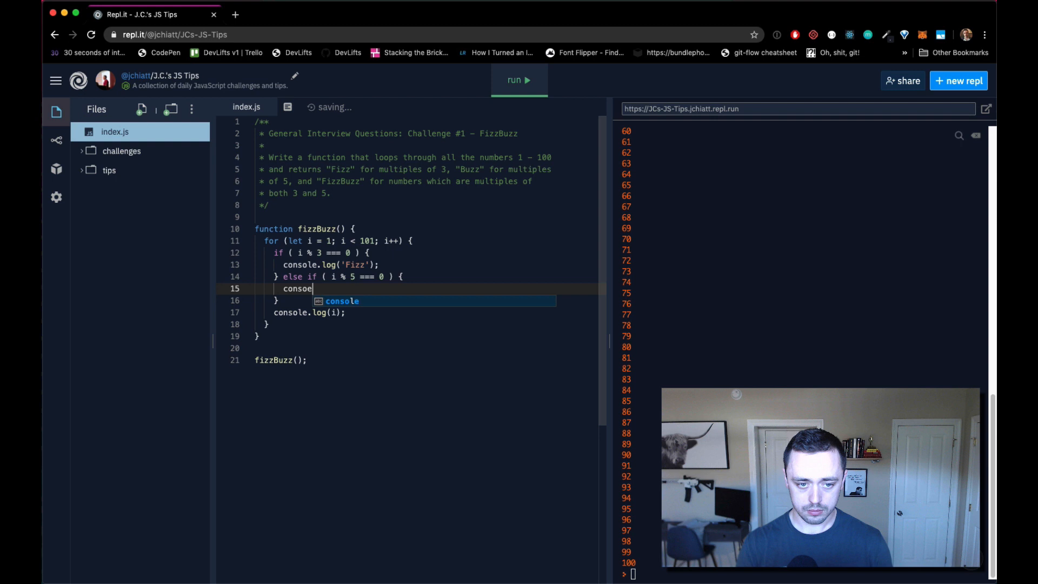
pyautogui.write(".log('Buzz');")
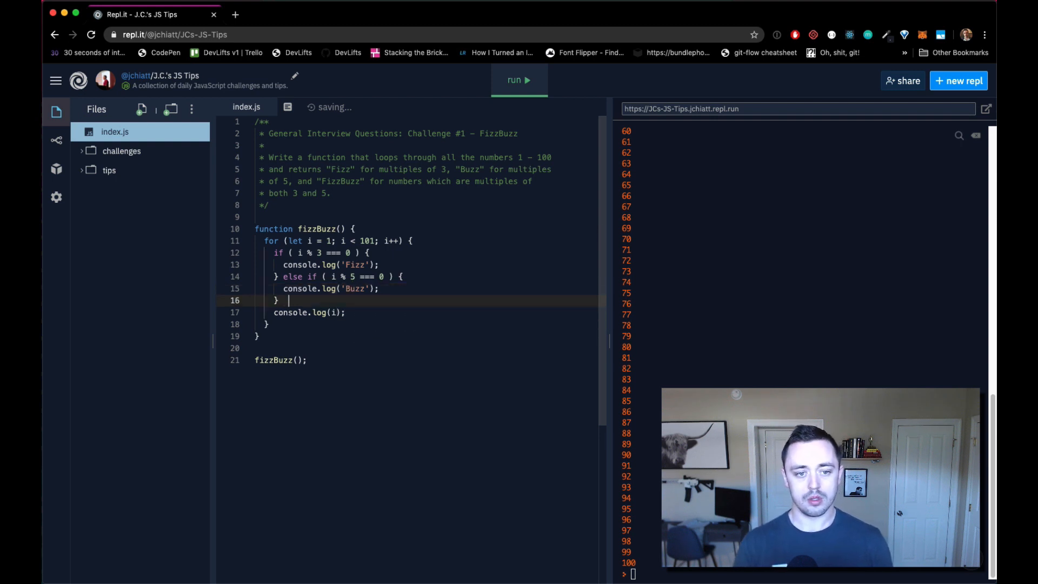
pyautogui.write('else {')
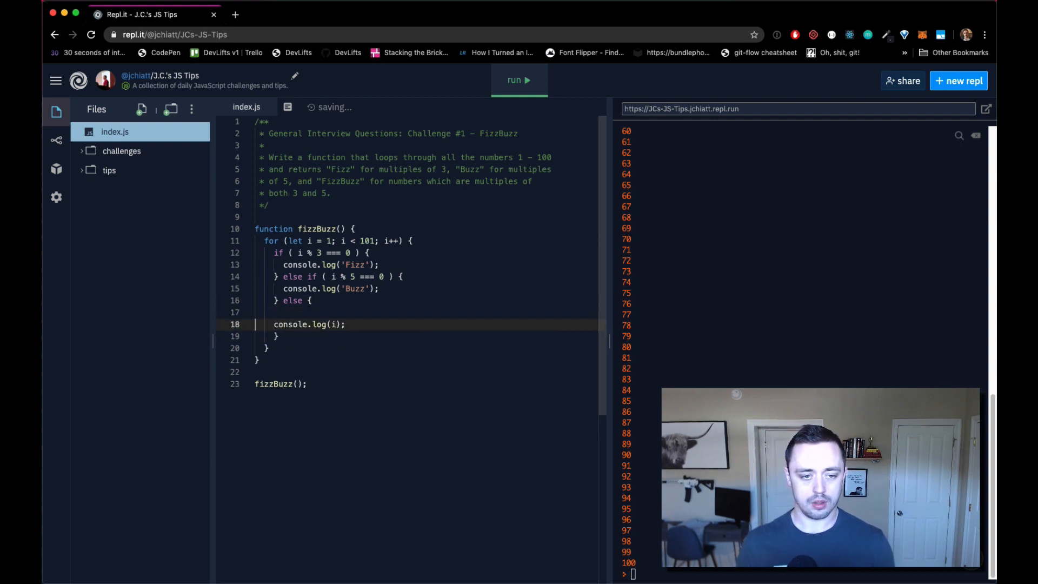
pyautogui.press('Backspace')
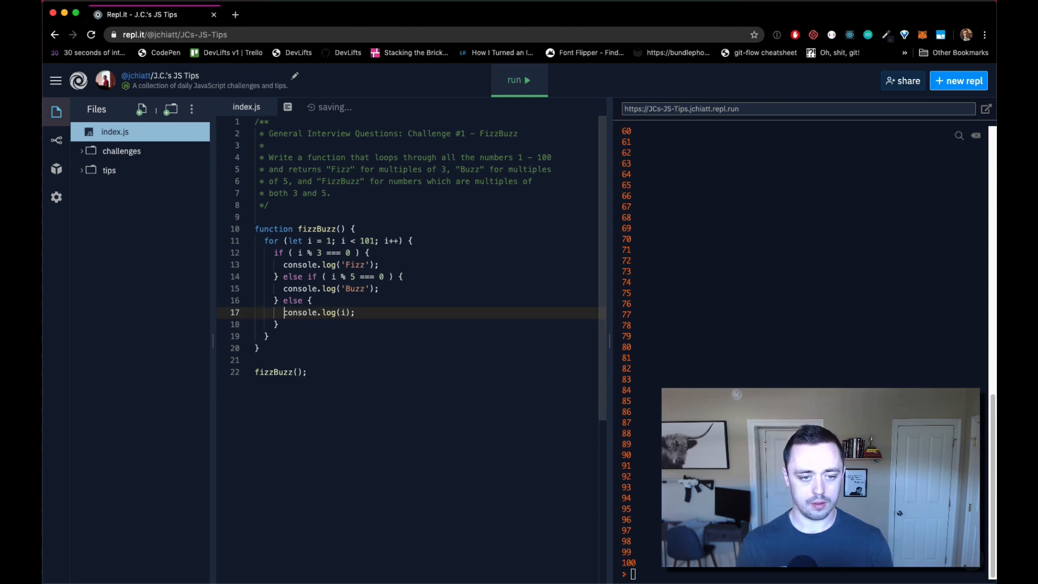
# Rerun the code and scroll the console to check the Fizz and Buzz output
pyautogui.click(518, 80)
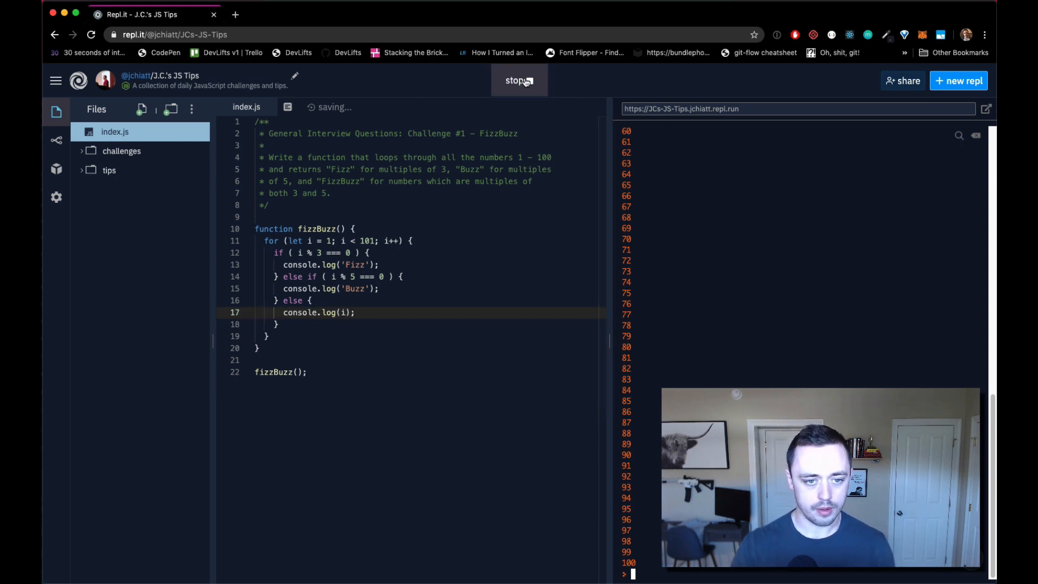
pyautogui.click(518, 80)
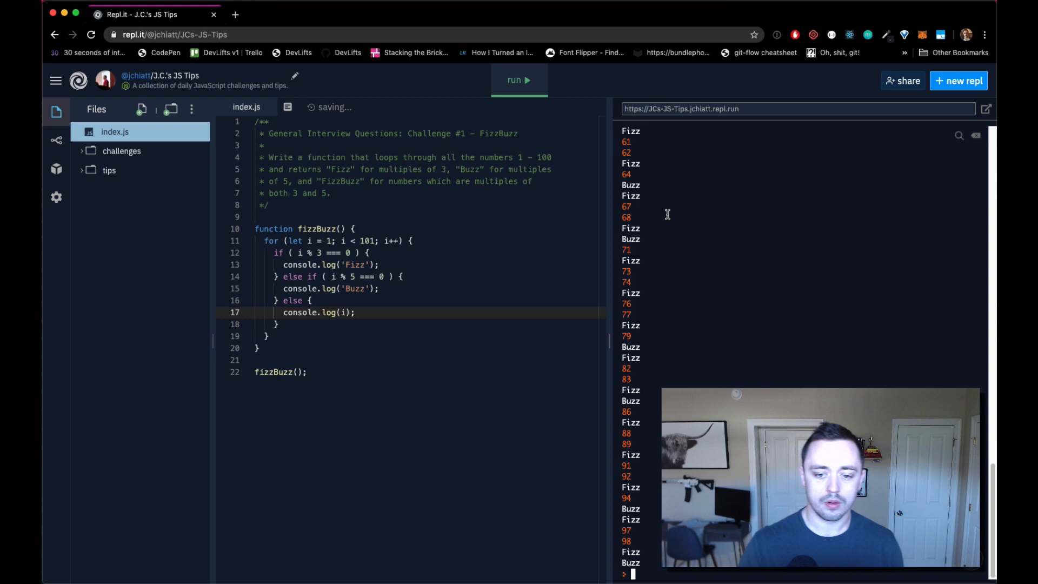
pyautogui.scroll(3)
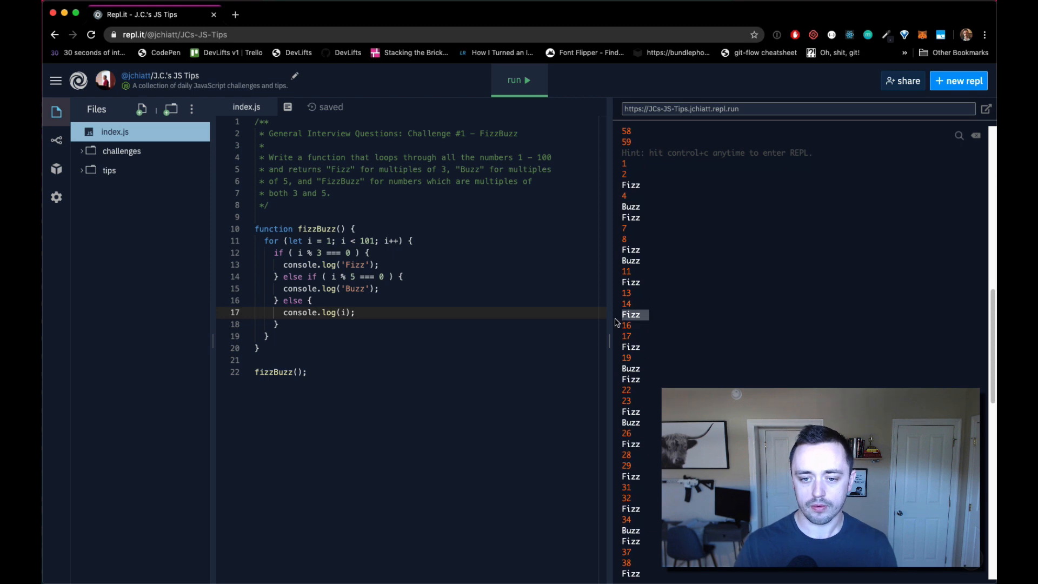
pyautogui.moveTo(630, 315)
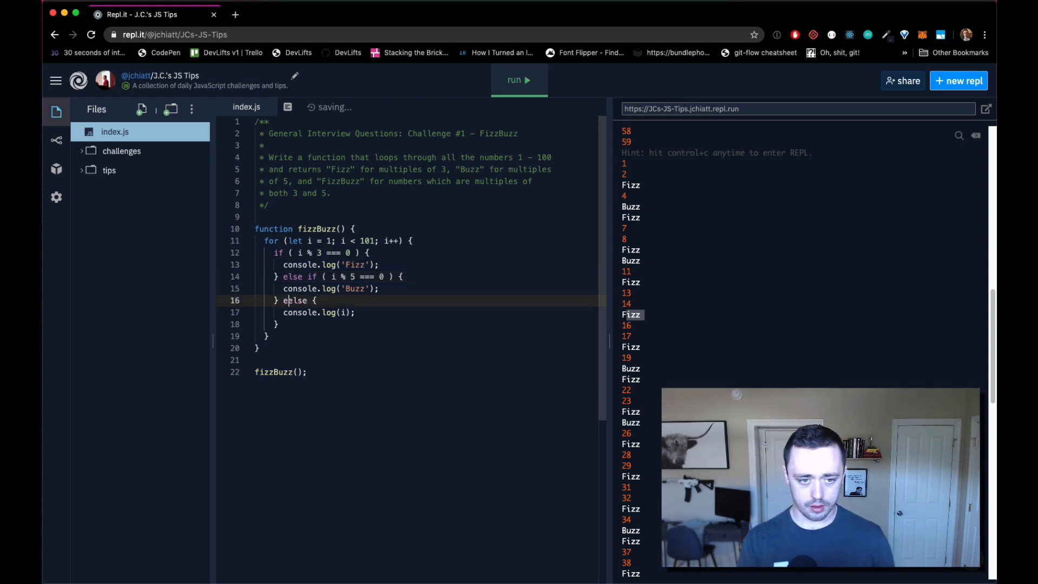
# Insert an else-if for i % 3 === 0 && i % 5 === 0 that logs 'FizzBuzz'
pyautogui.write('if ( else')
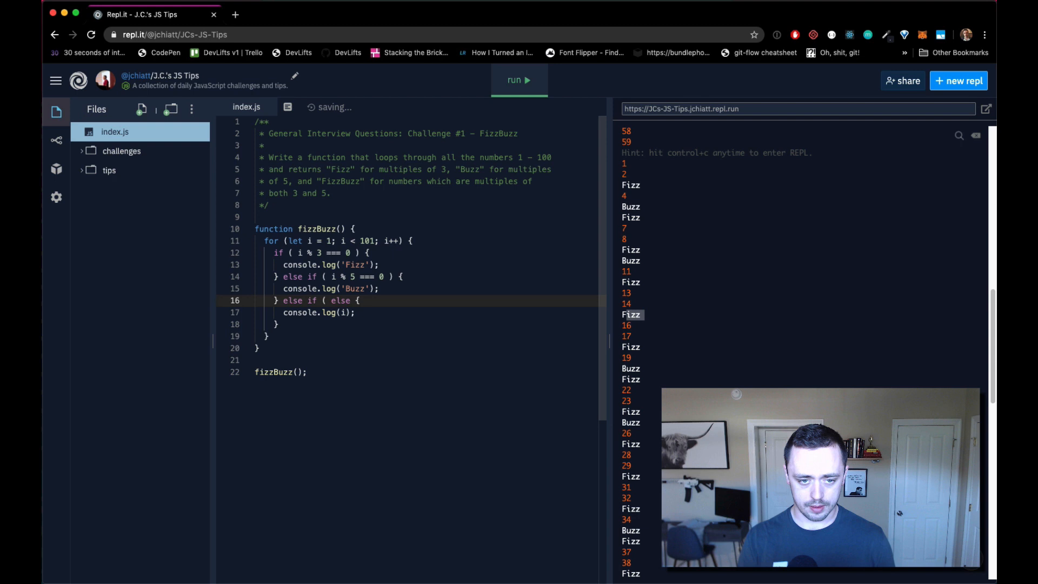
pyautogui.write('i % 3 =')
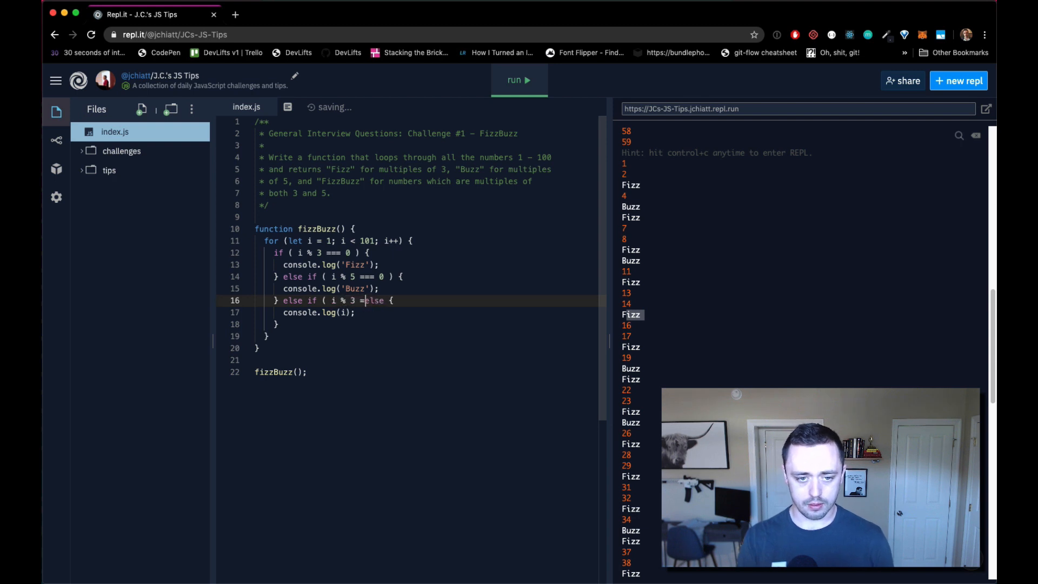
pyautogui.write('== 0 && i')
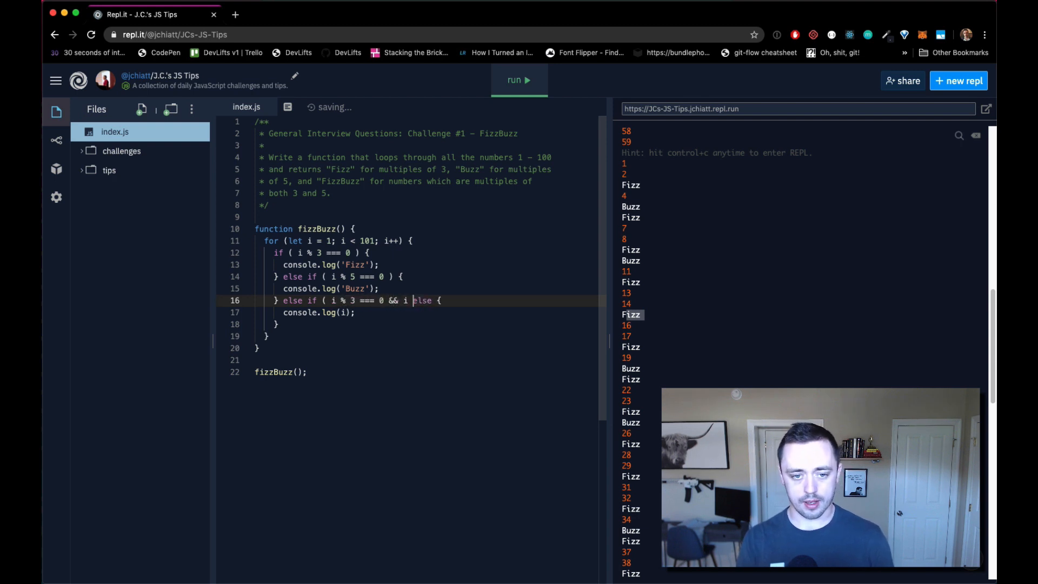
pyautogui.write('% 5 ====')
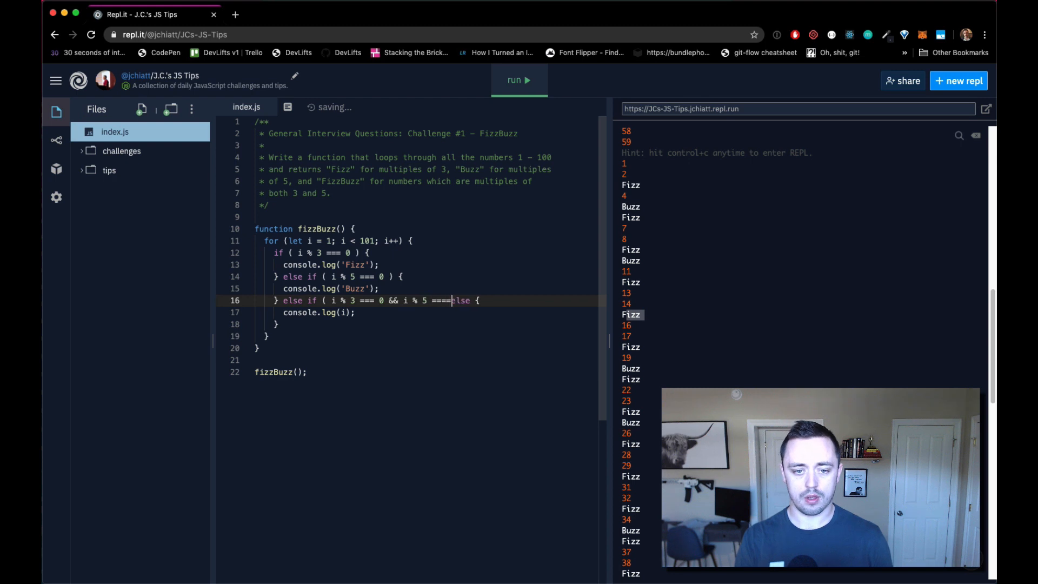
pyautogui.write('0 {}')
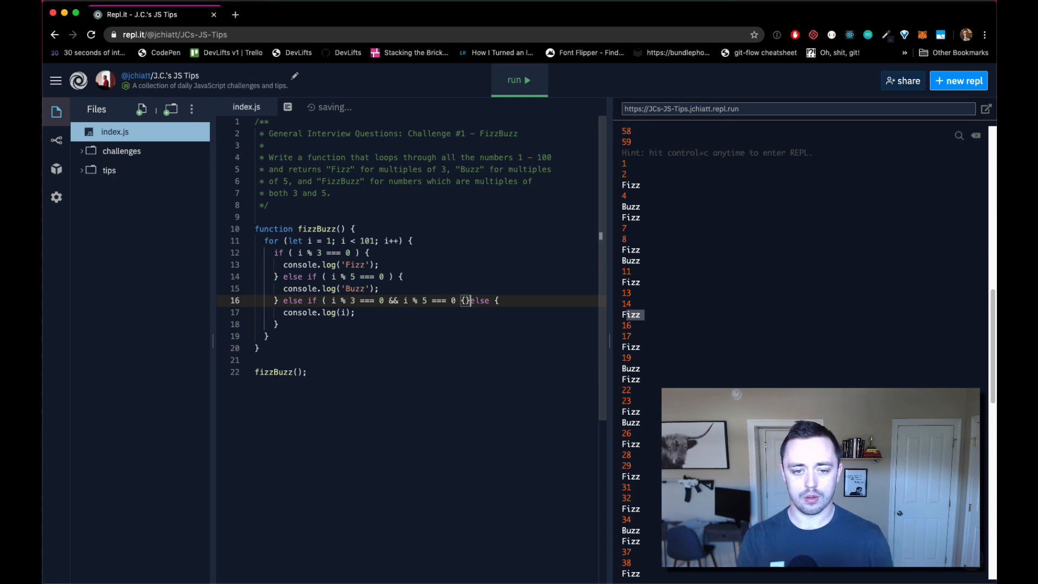
pyautogui.press('Enter')
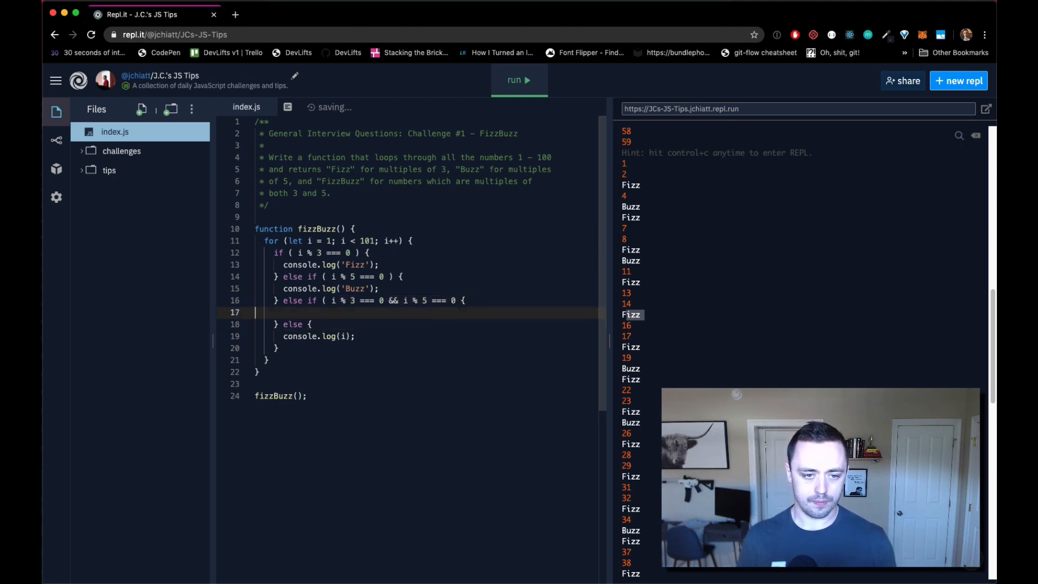
pyautogui.write('console.log')
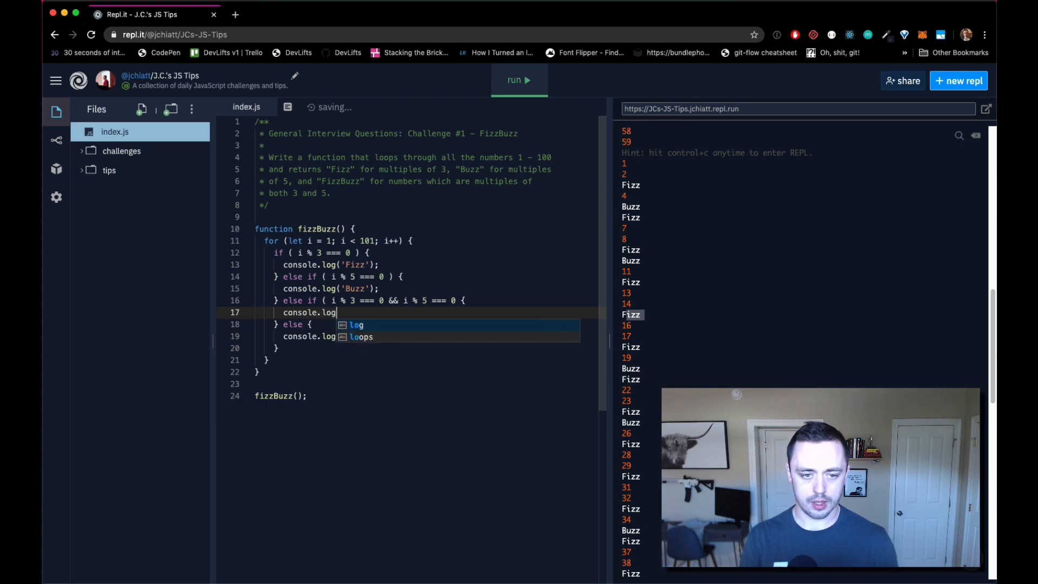
pyautogui.write("'FizzBuzz');")
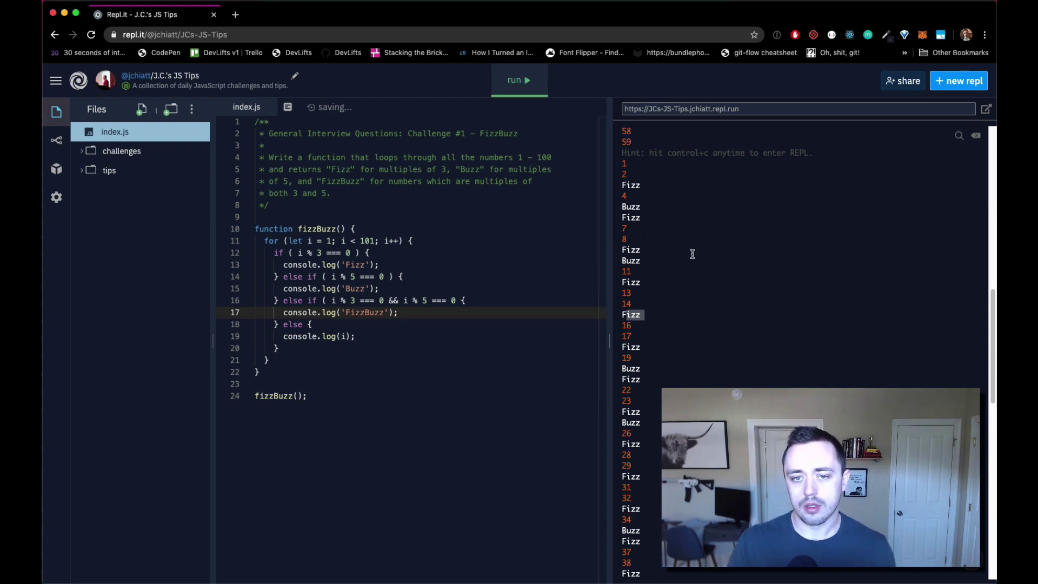
# Add the missing ')' after '=== 0' in the FizzBuzz condition and rerun the code
pyautogui.click(519, 80)
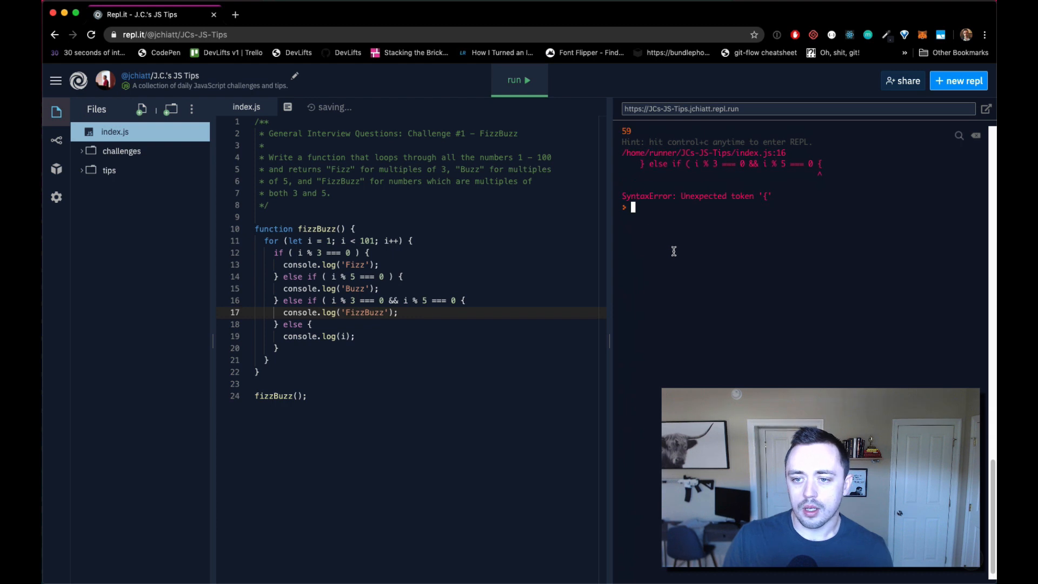
pyautogui.click(463, 300)
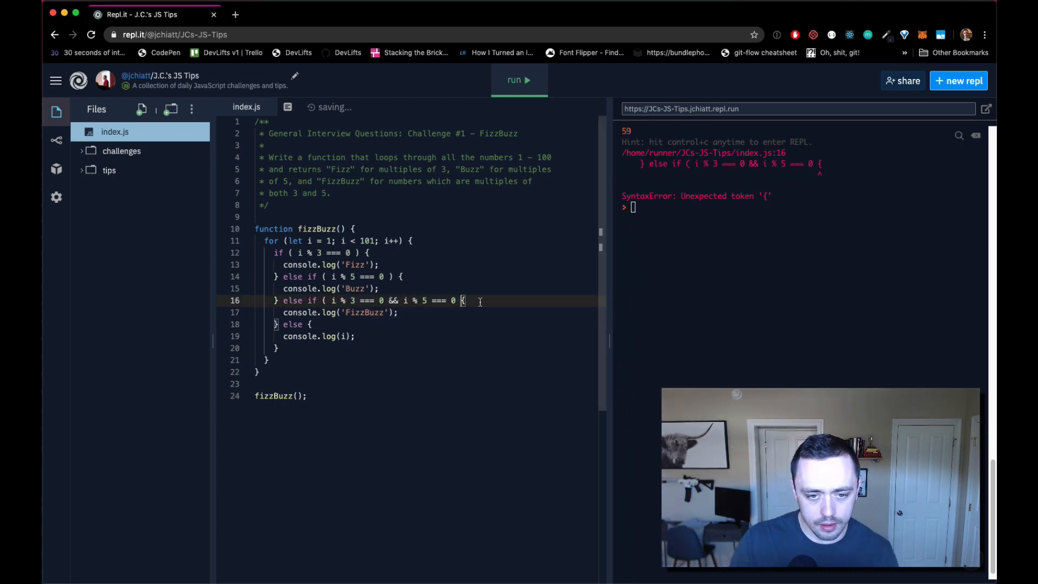
pyautogui.write(')')
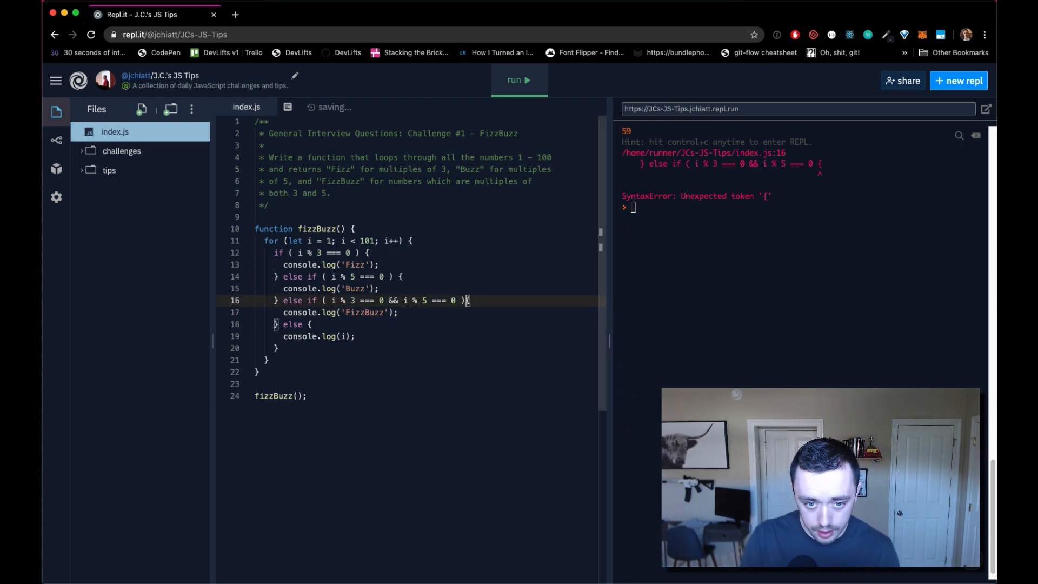
pyautogui.click(518, 80)
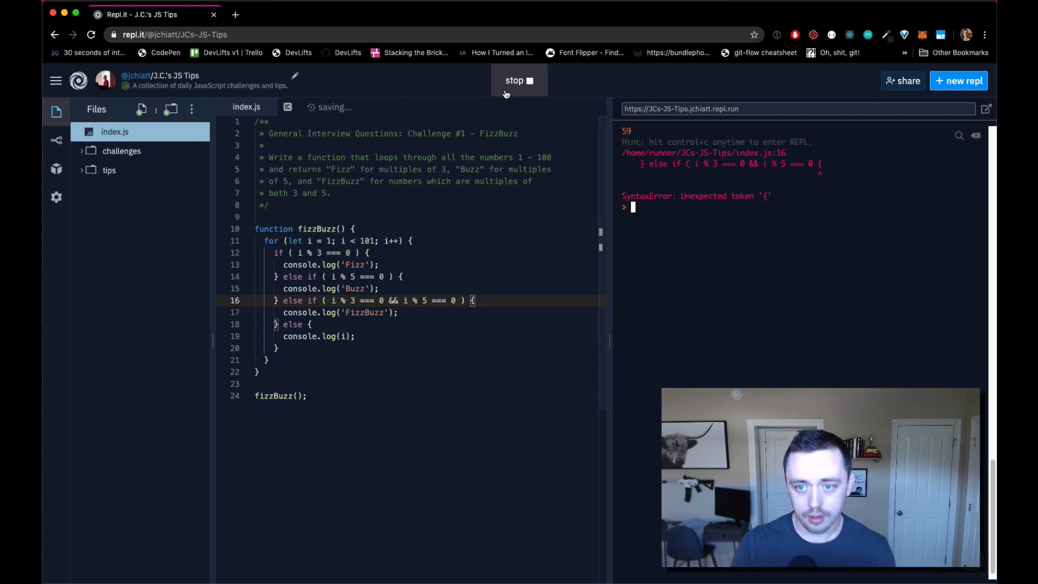
pyautogui.click(519, 80)
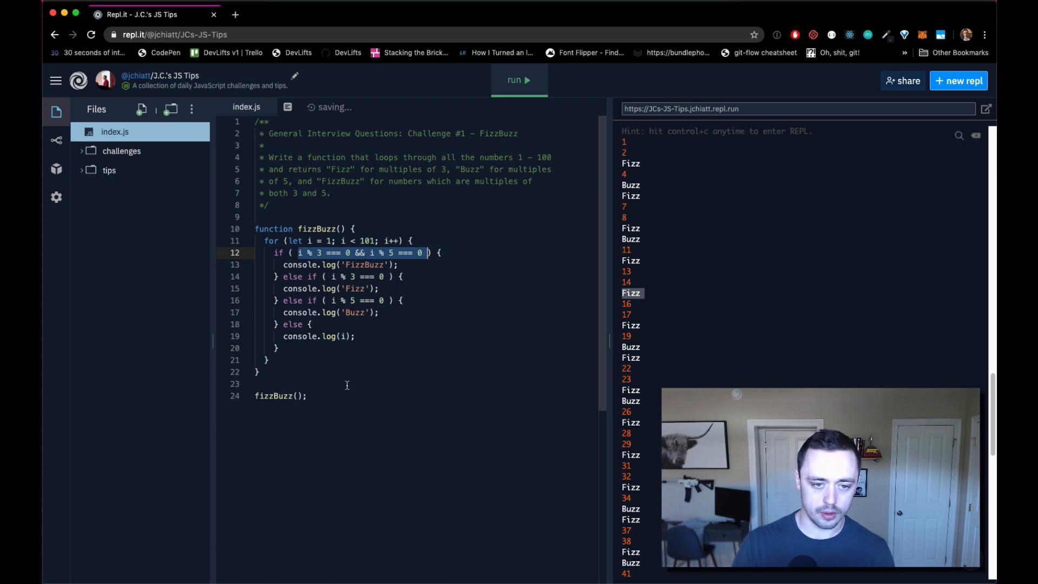
# Scroll down through the code with the FizzBuzz check moved to the top if
pyautogui.scroll(-3)
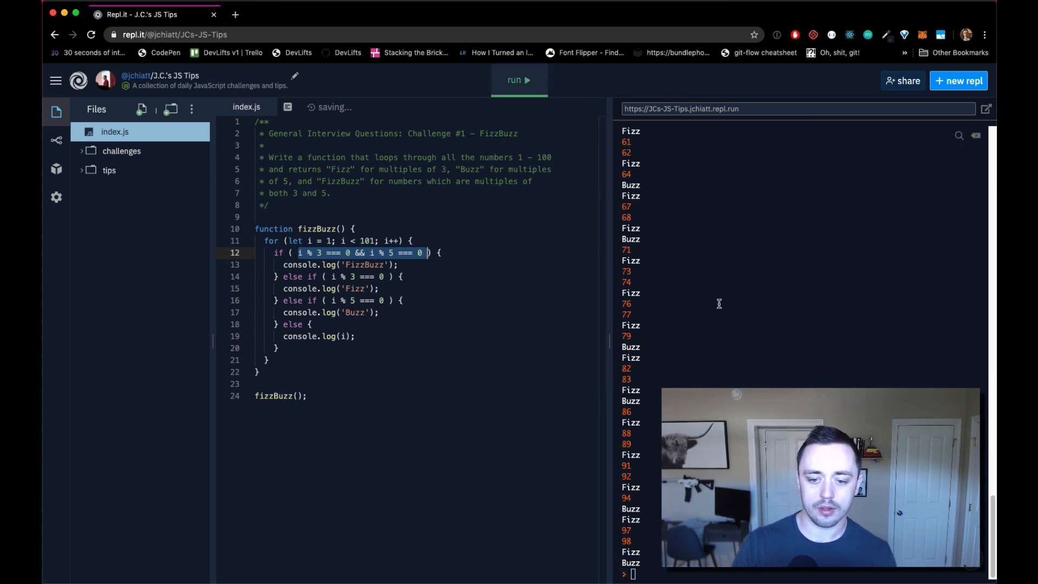
# Run the reordered code and scroll the console to confirm FizzBuzz at 15, 30, 45
pyautogui.click(518, 80)
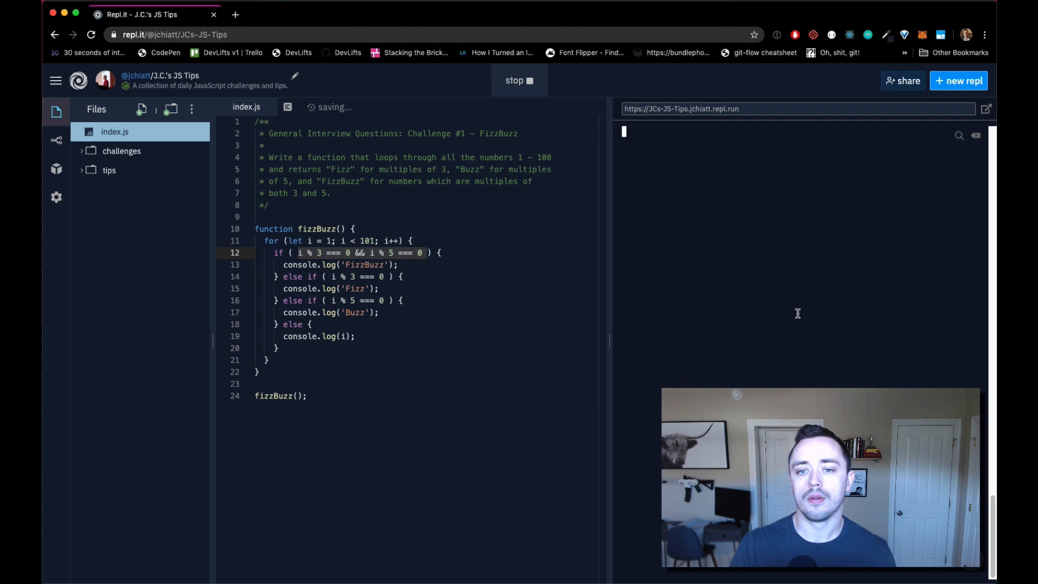
pyautogui.click(519, 80)
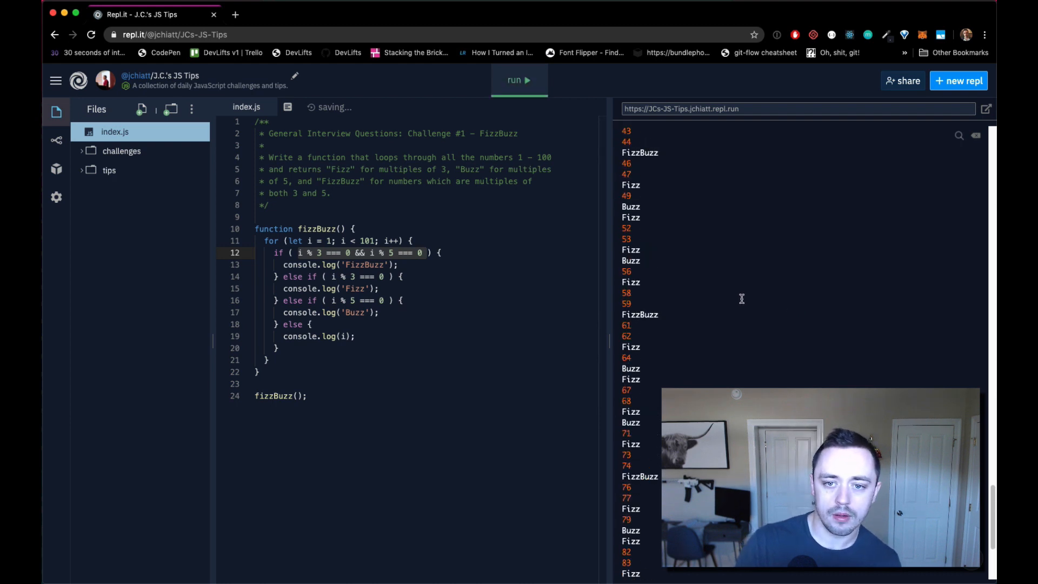
pyautogui.scroll(3)
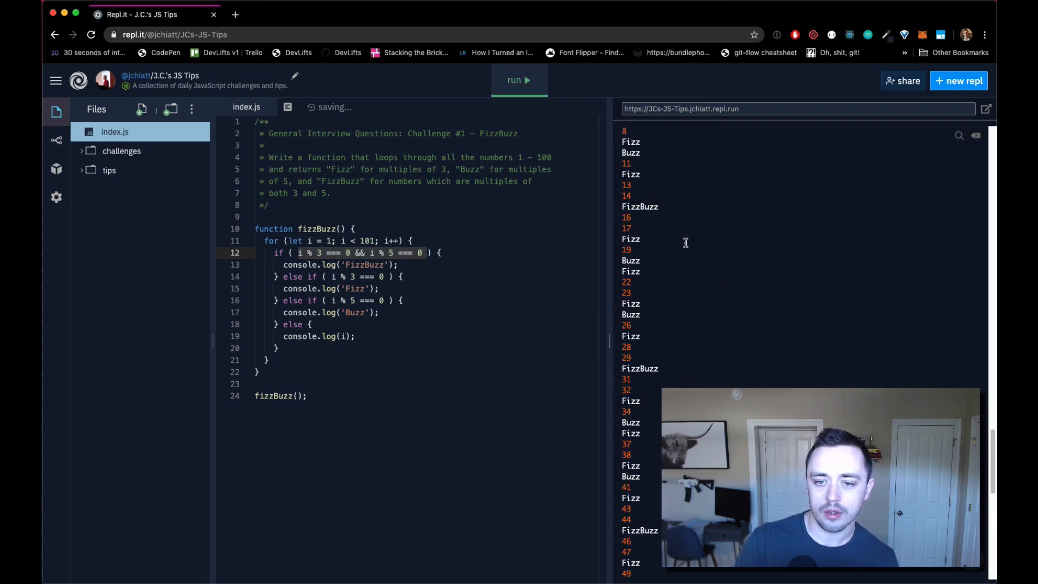
pyautogui.scroll(-3)
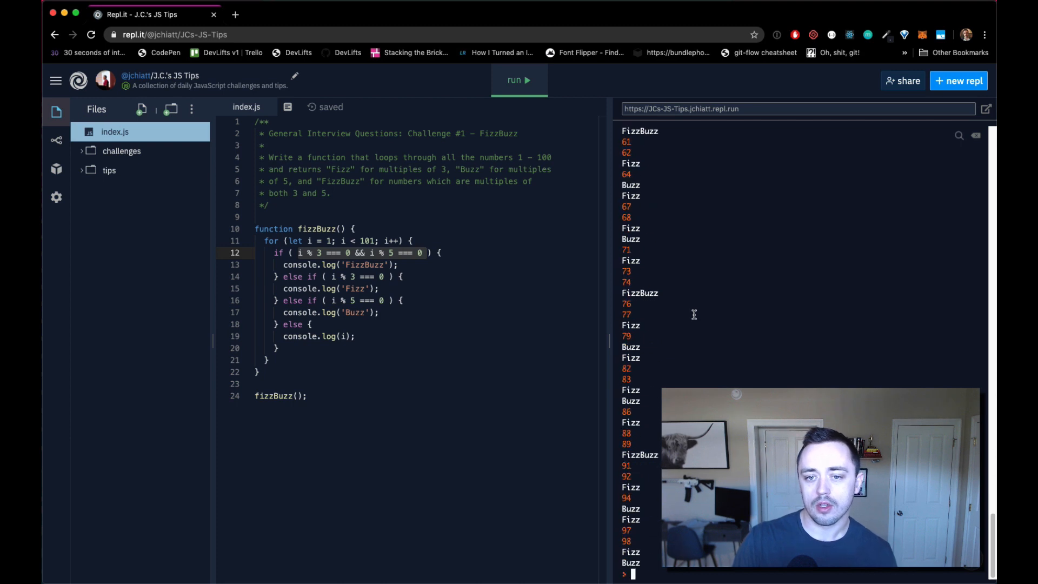
pyautogui.click(349, 336)
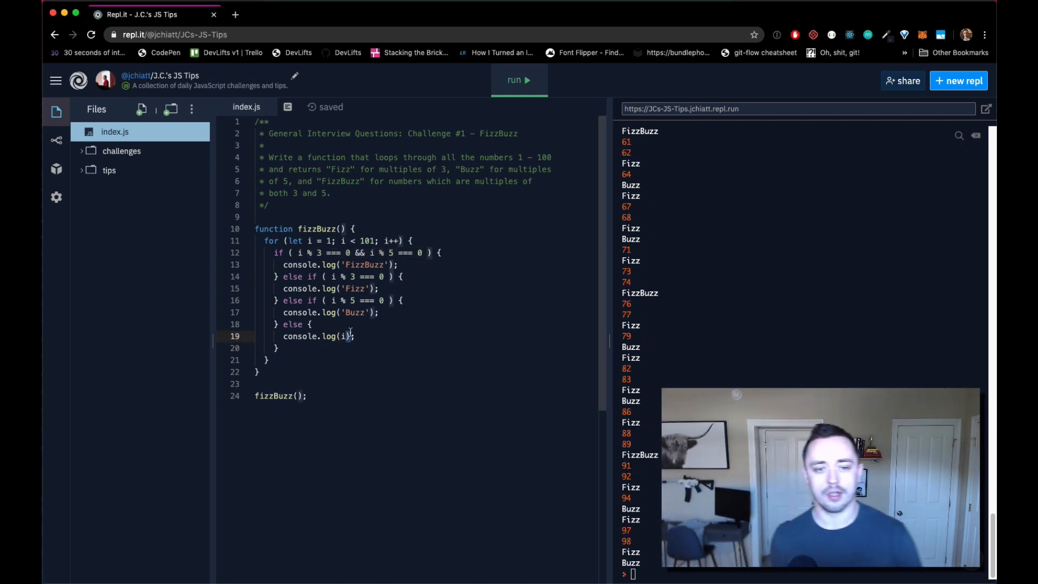